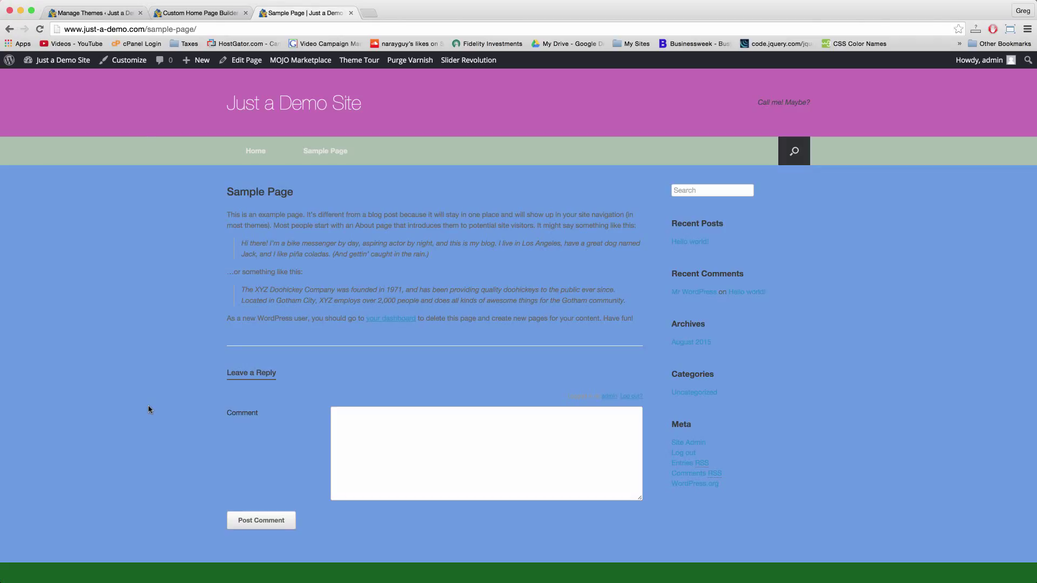
{"action": "mouse_move", "coordinate": [246, 60]}
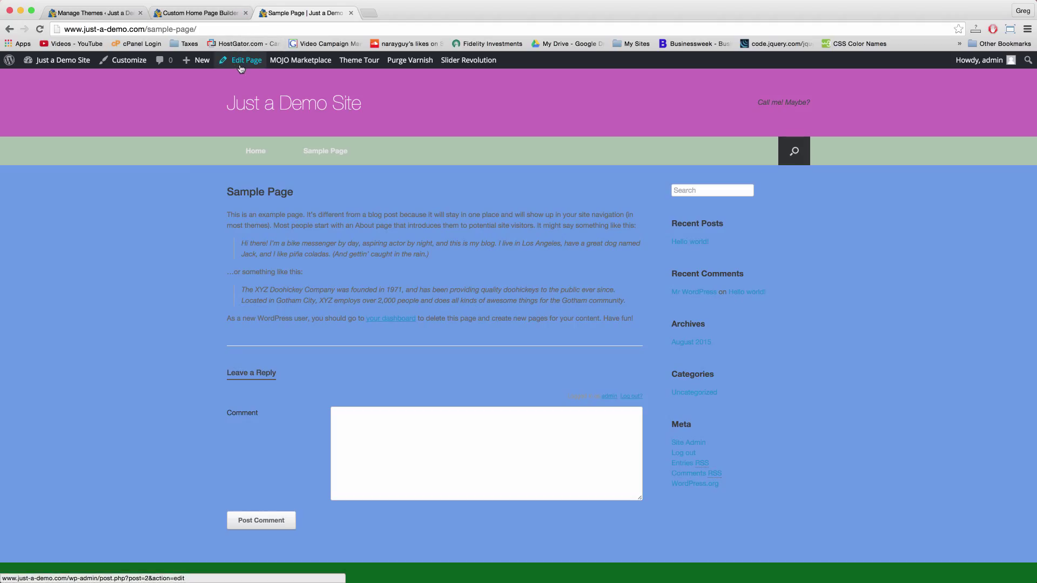
Step: Open the Sample Page editor and enable the Page Attributes panel via Screen Options
{"action": "left_click", "coordinate": [246, 60]}
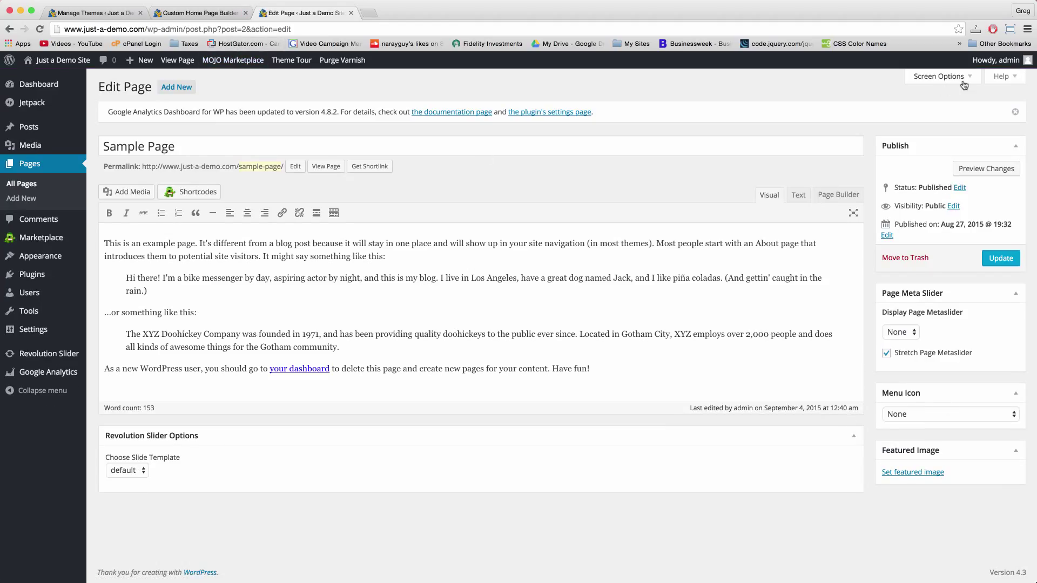
{"action": "left_click", "coordinate": [939, 77]}
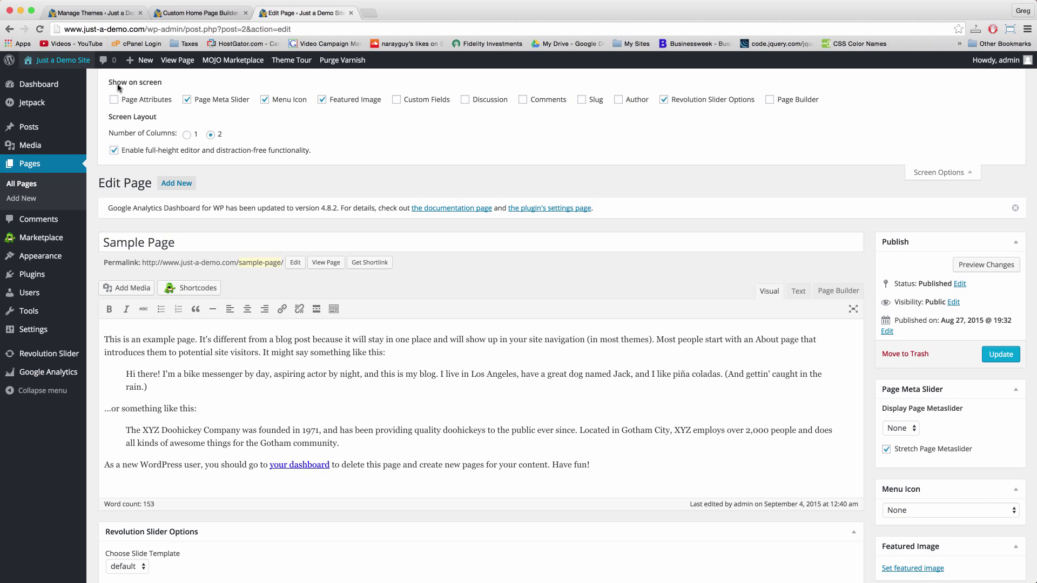
{"action": "left_click", "coordinate": [114, 99]}
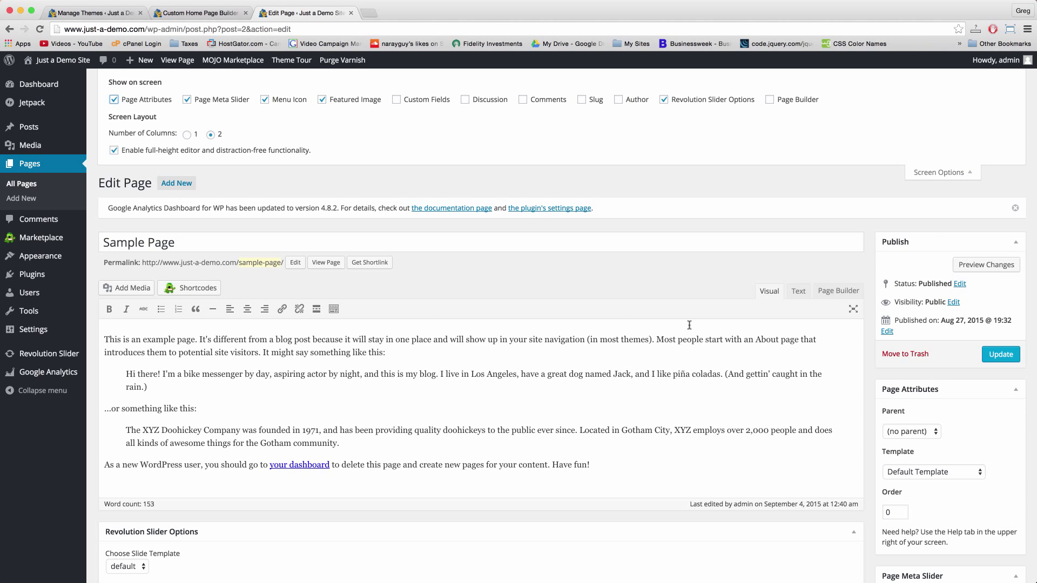
{"action": "mouse_move", "coordinate": [952, 183]}
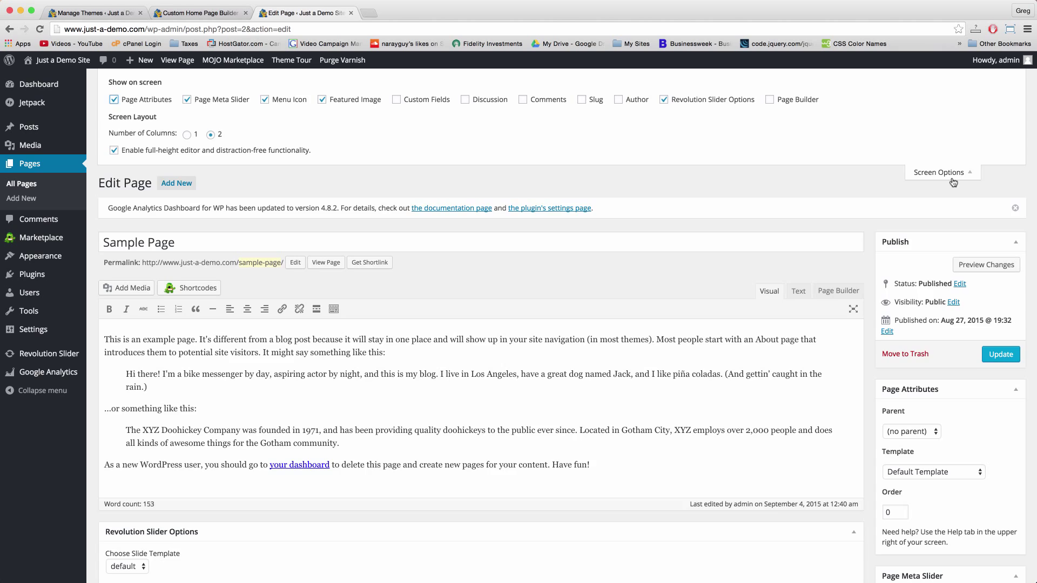
Step: Set the Sample Page template to Full Width Page and update the page
{"action": "left_click", "coordinate": [932, 471]}
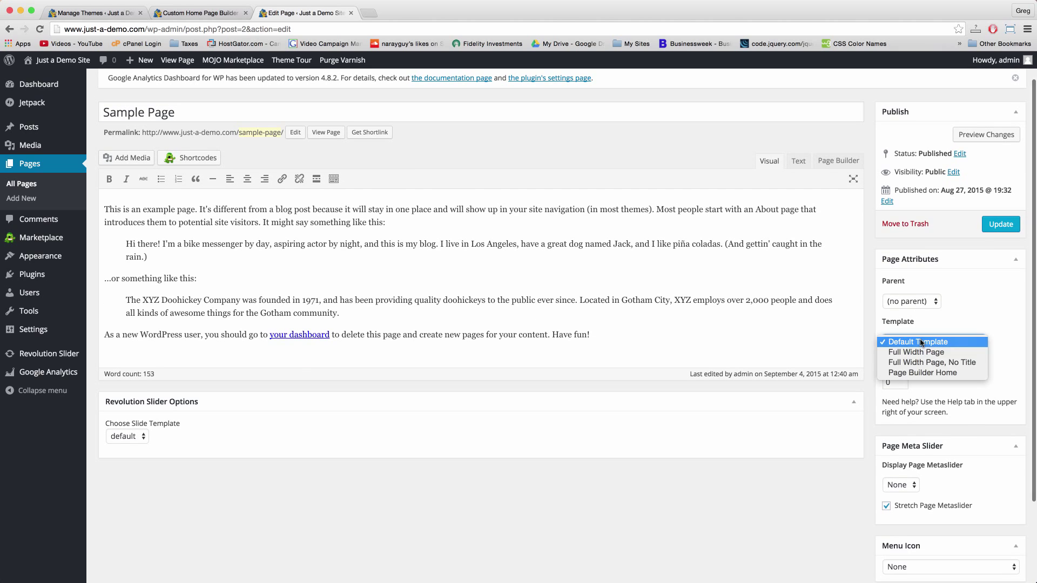
{"action": "left_click", "coordinate": [916, 353]}
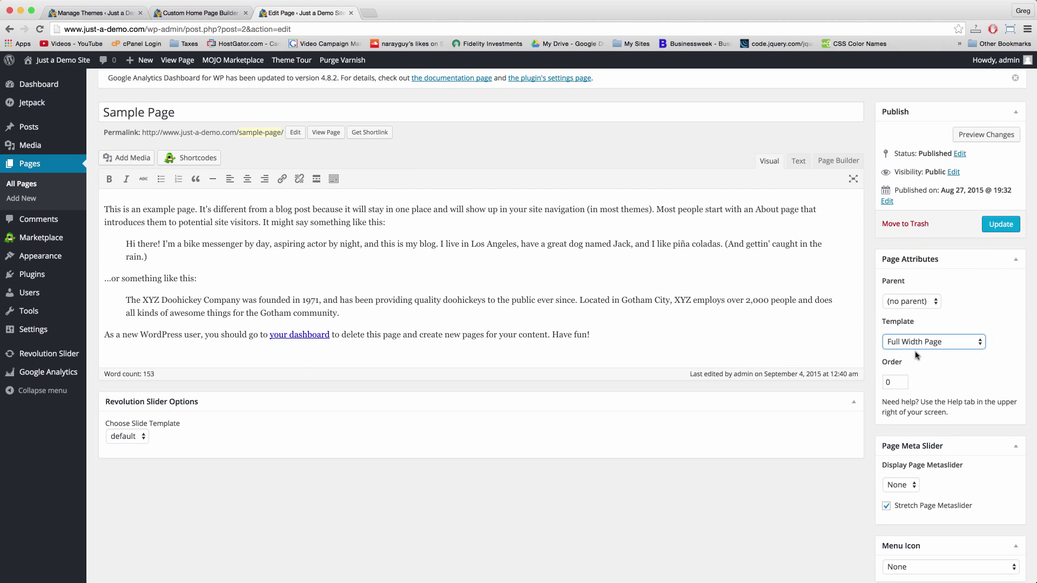
{"action": "left_click", "coordinate": [999, 224]}
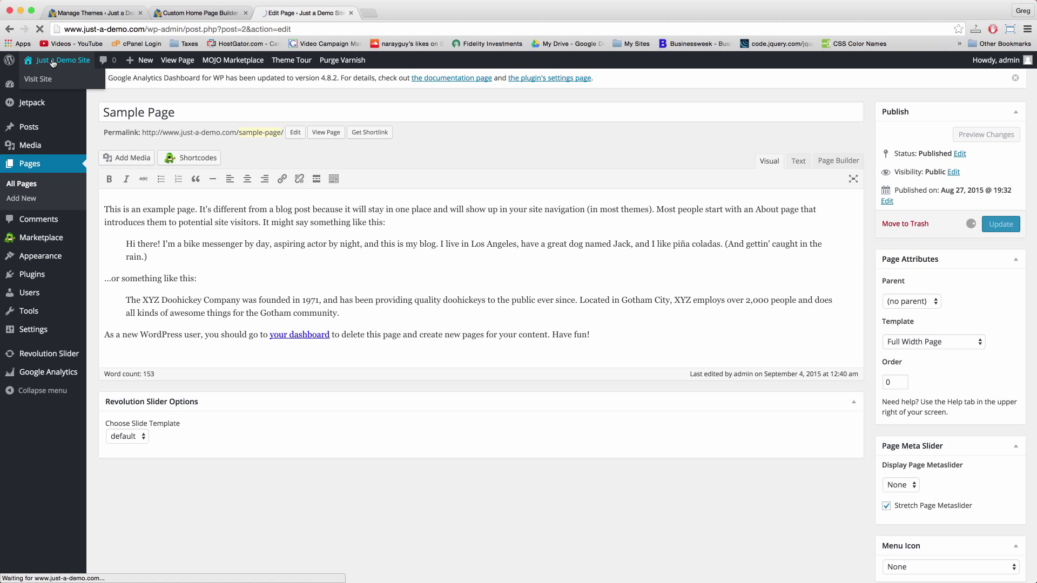
{"action": "left_click", "coordinate": [999, 224]}
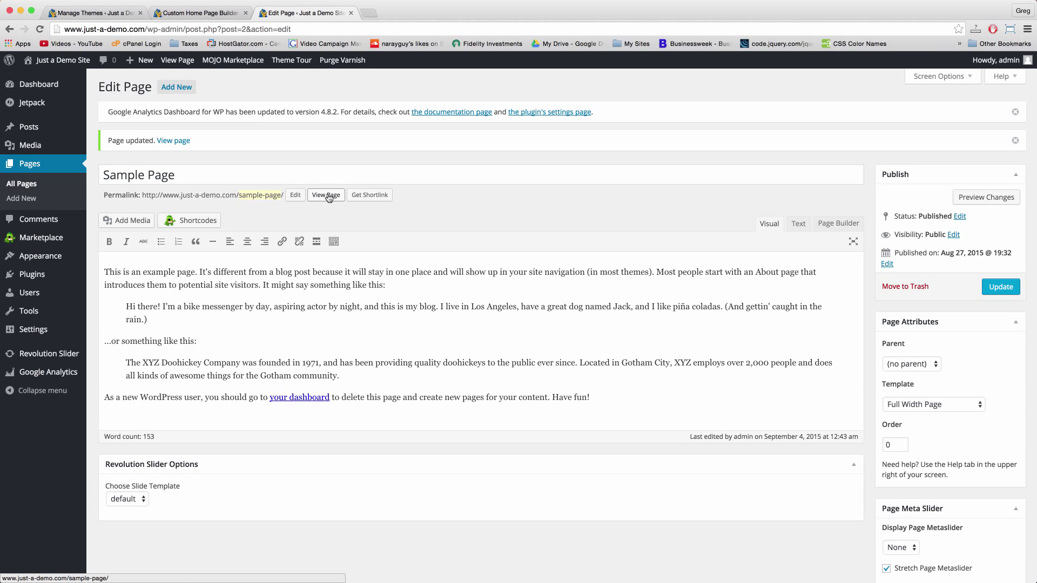
{"action": "left_click", "coordinate": [325, 195]}
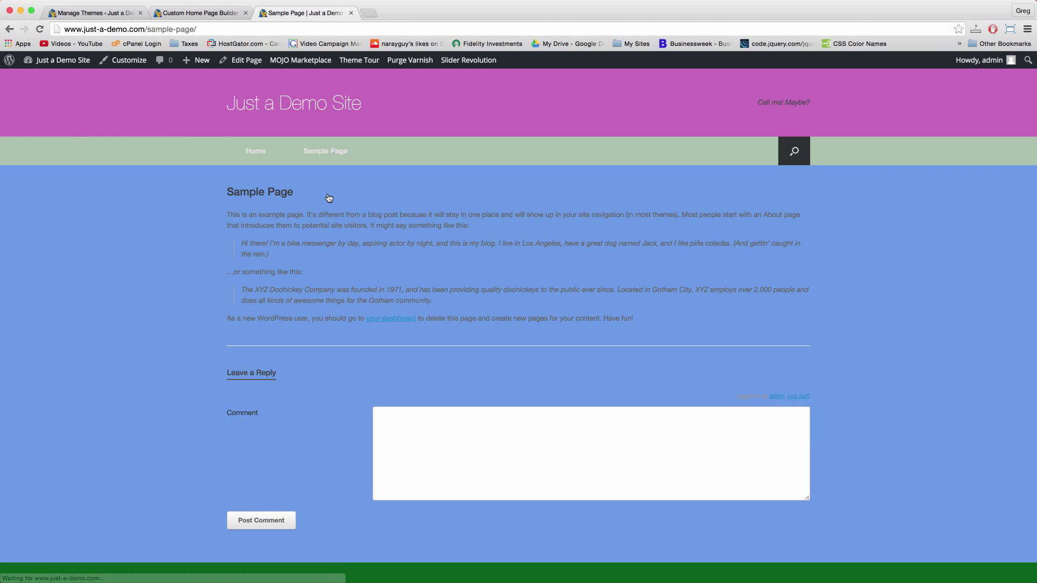
{"action": "scroll", "scroll_direction": "down", "scroll_amount": 3}
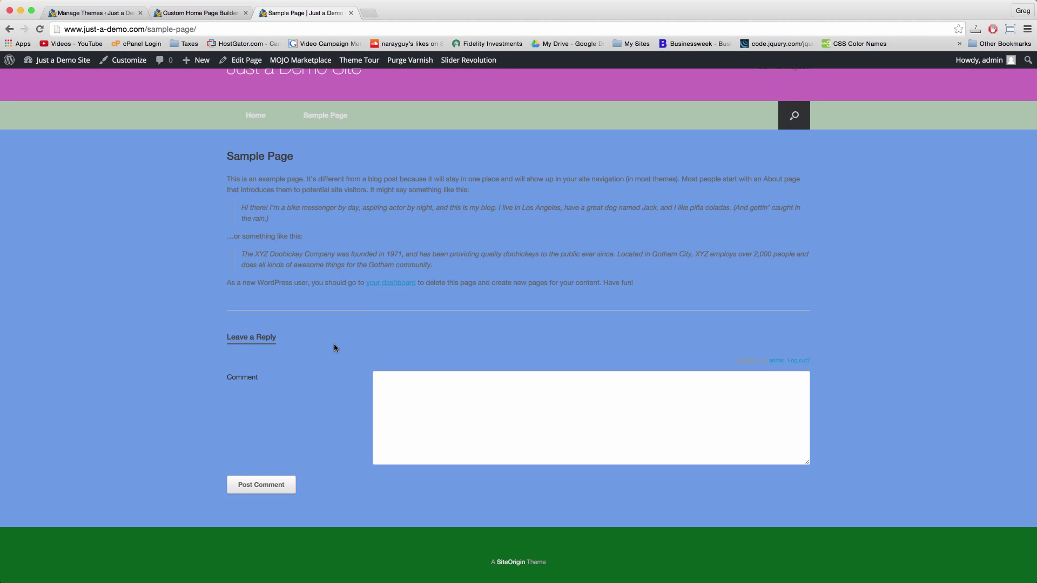
{"action": "left_click", "coordinate": [246, 59]}
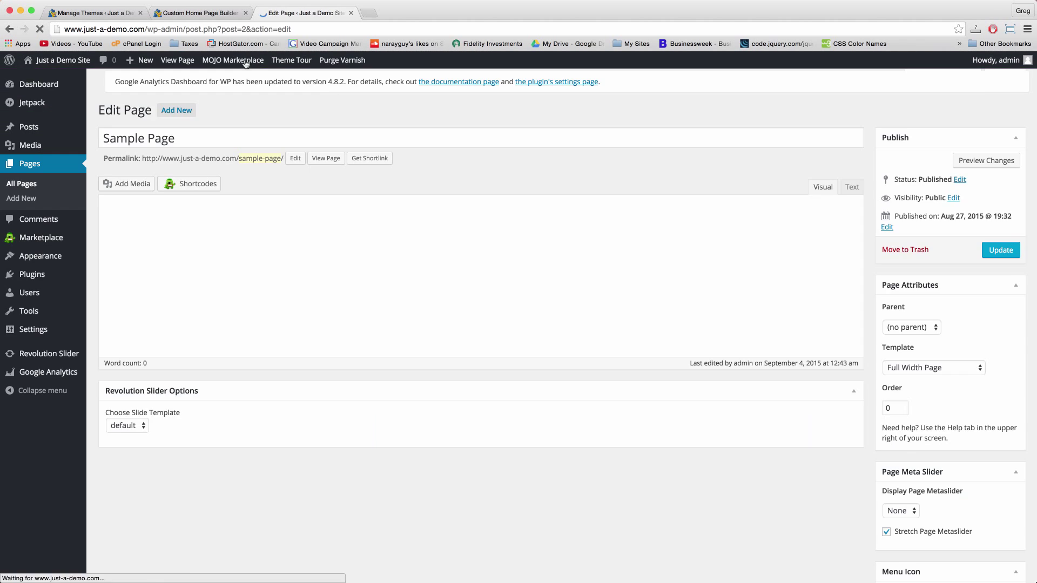
{"action": "left_click", "coordinate": [931, 368]}
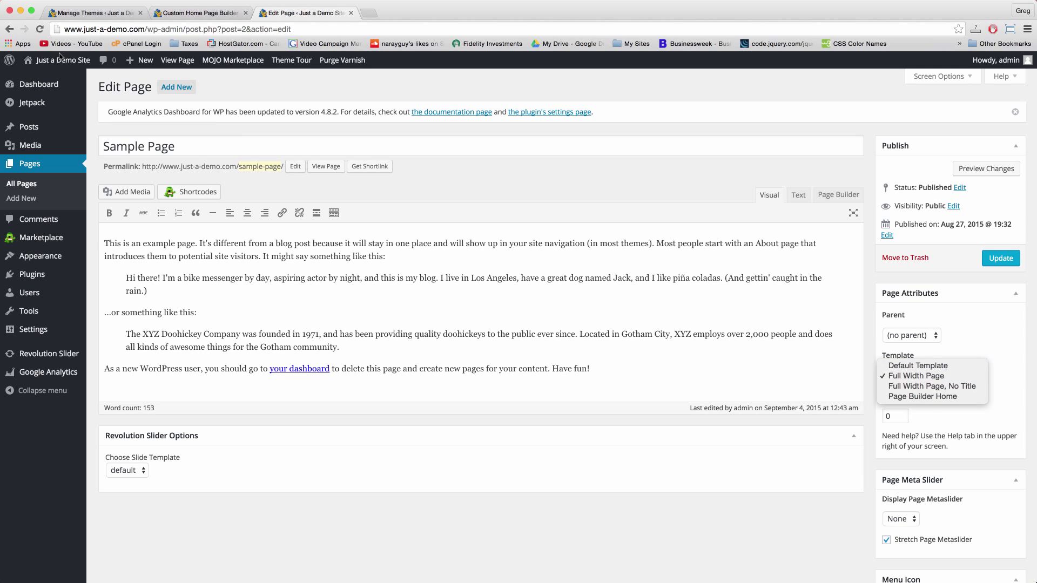
{"action": "left_click", "coordinate": [915, 375]}
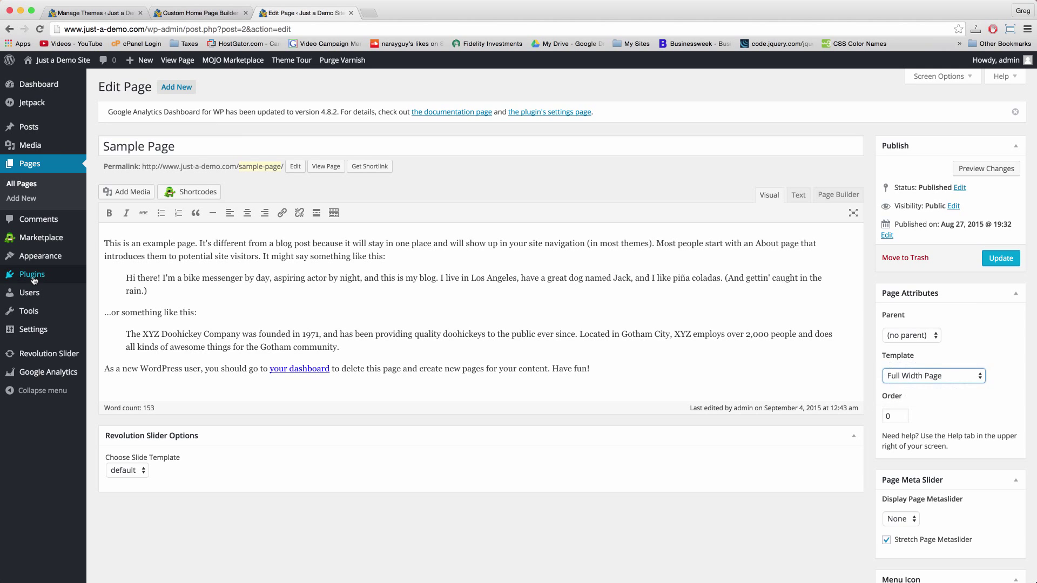
Step: Browse the Installed Plugins list down to the SiteOrigin plugins
{"action": "left_click", "coordinate": [32, 273]}
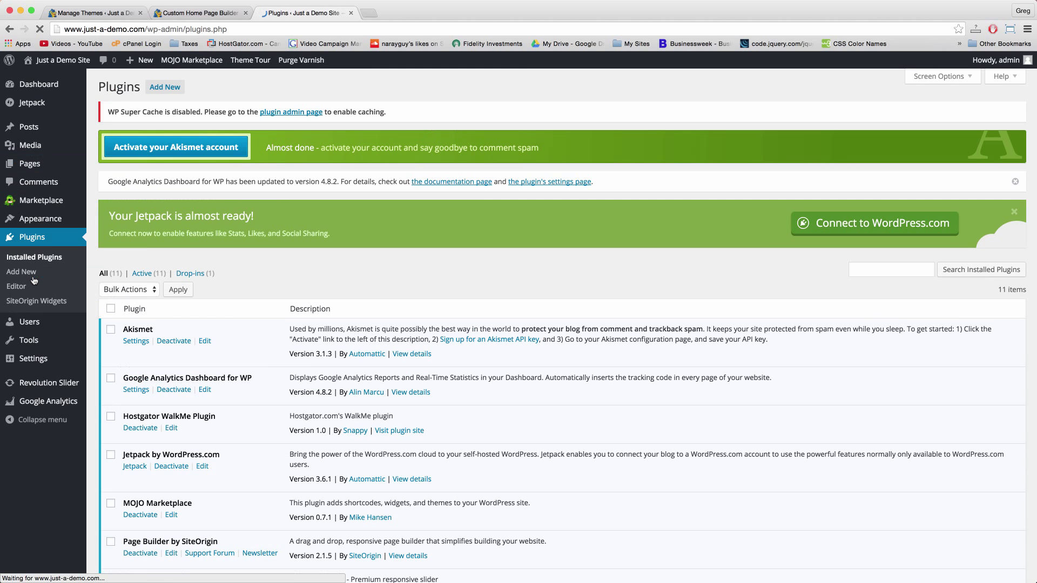
{"action": "scroll", "scroll_direction": "down", "scroll_amount": 3}
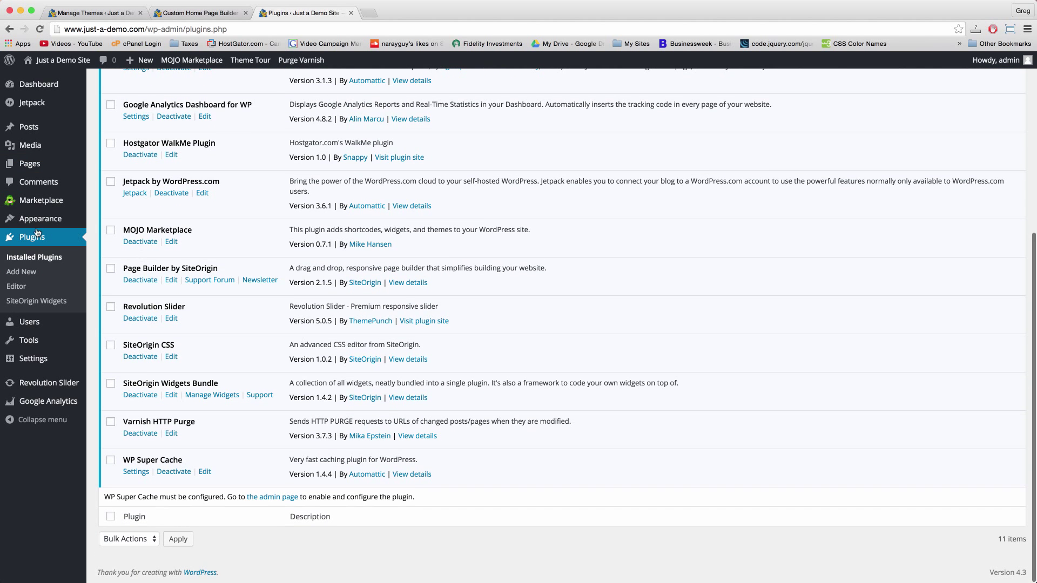
{"action": "mouse_move", "coordinate": [112, 392]}
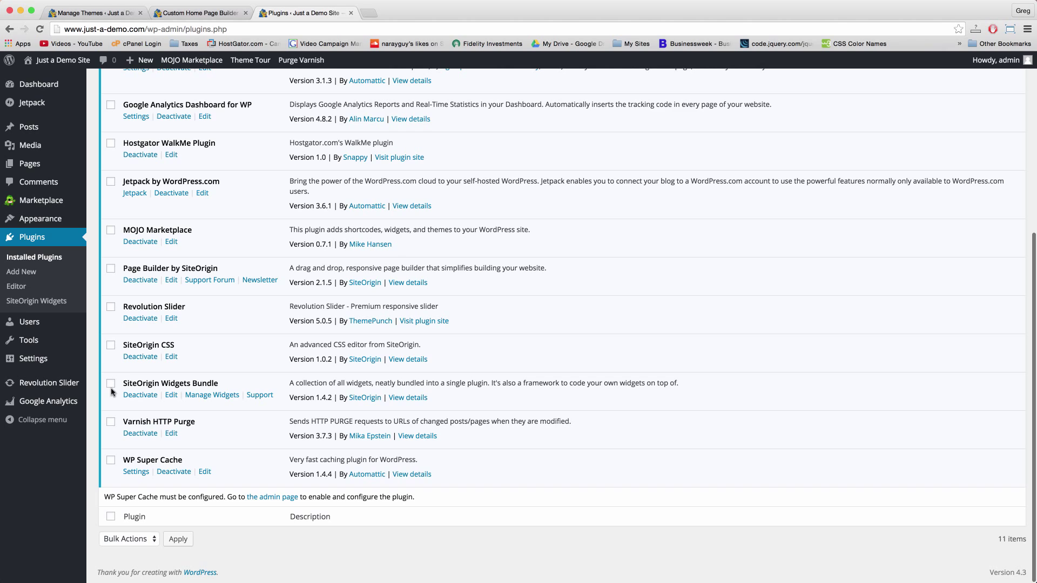
{"action": "mouse_move", "coordinate": [226, 389]}
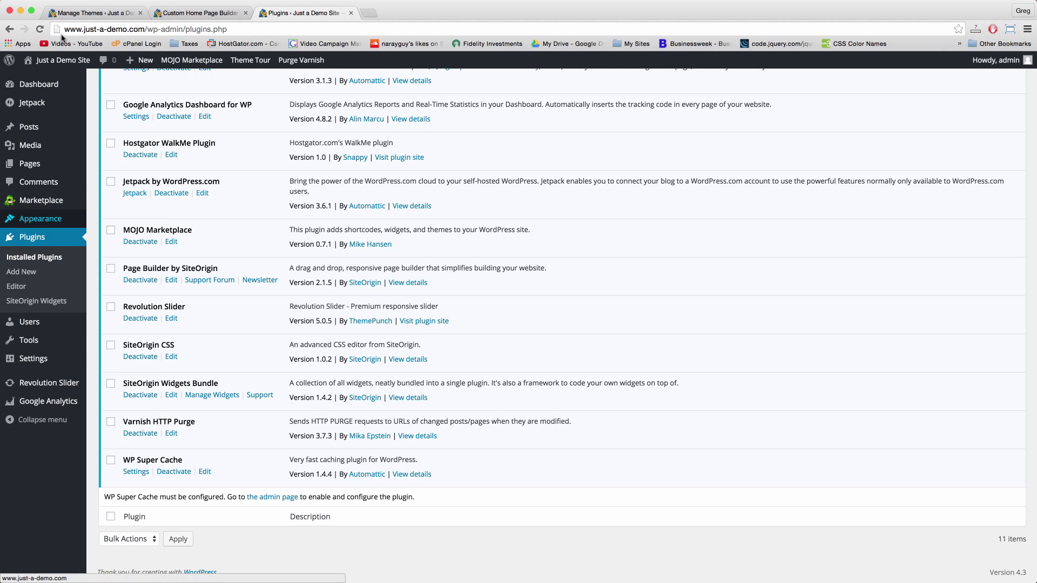
Step: Edit the Home Page and toggle it back into Page Builder
{"action": "left_click", "coordinate": [29, 163]}
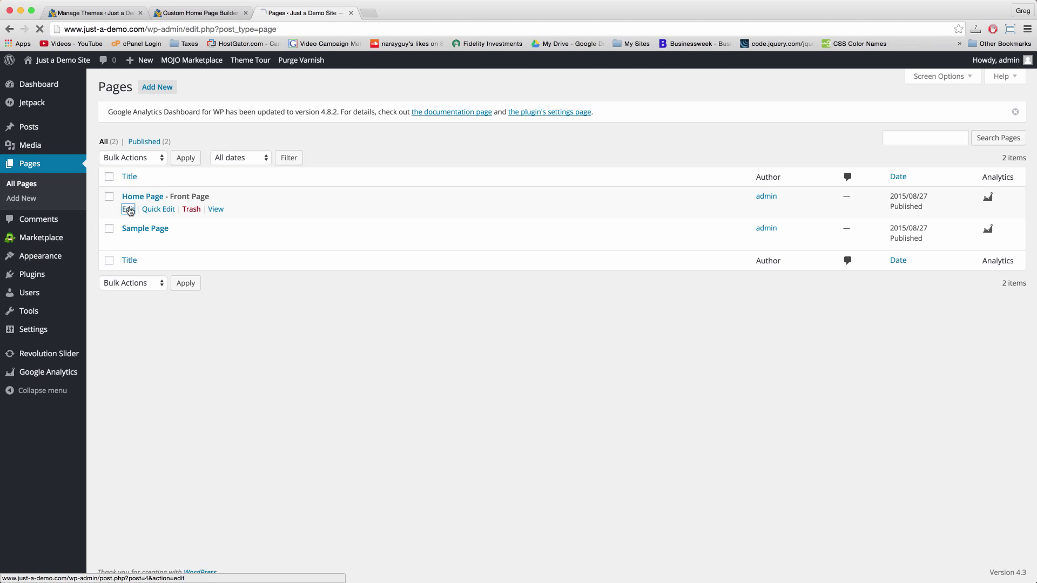
{"action": "left_click", "coordinate": [128, 209]}
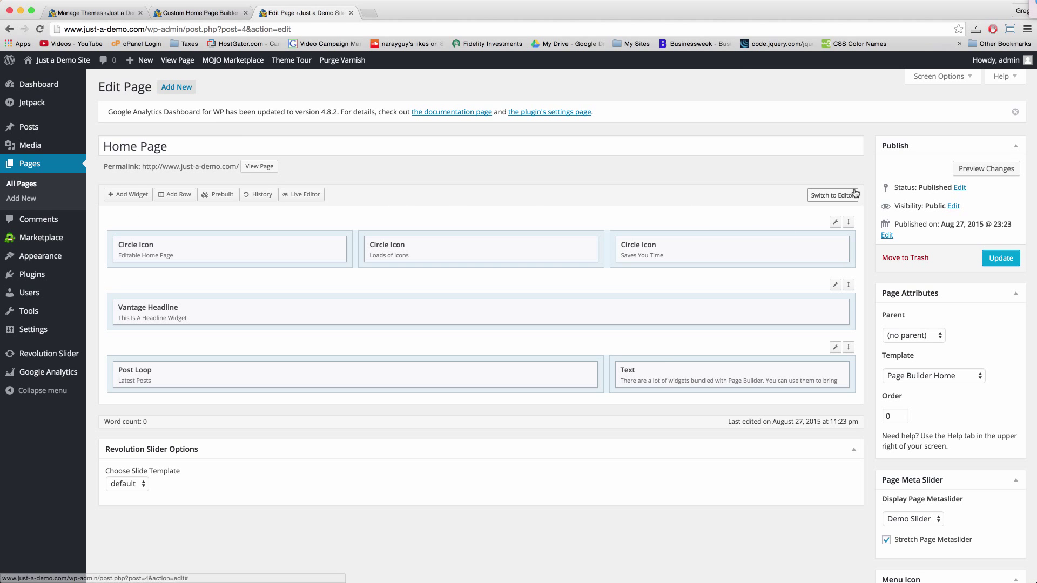
{"action": "left_click", "coordinate": [832, 195]}
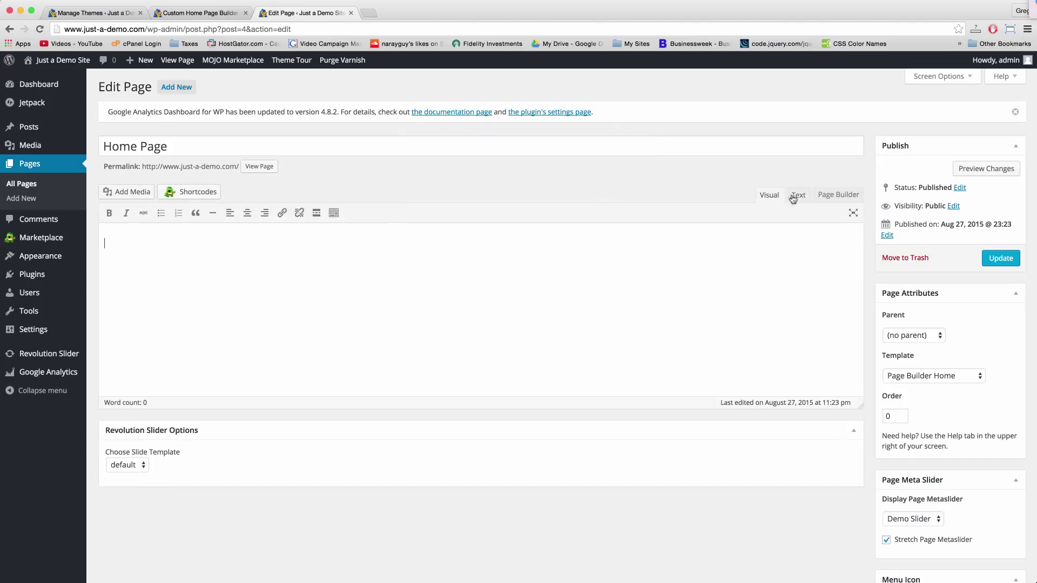
{"action": "left_click", "coordinate": [838, 194]}
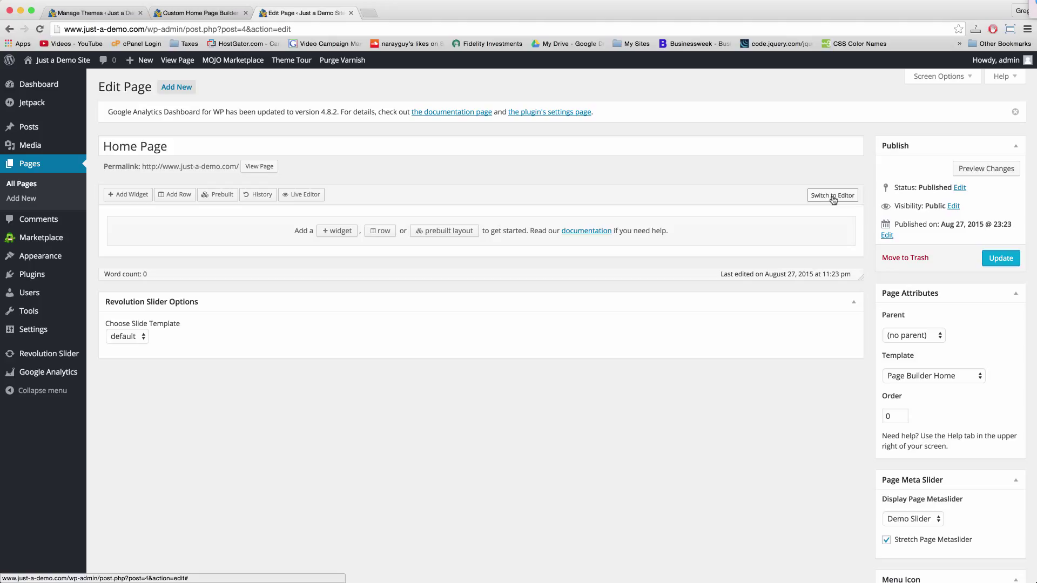
{"action": "mouse_move", "coordinate": [385, 240]}
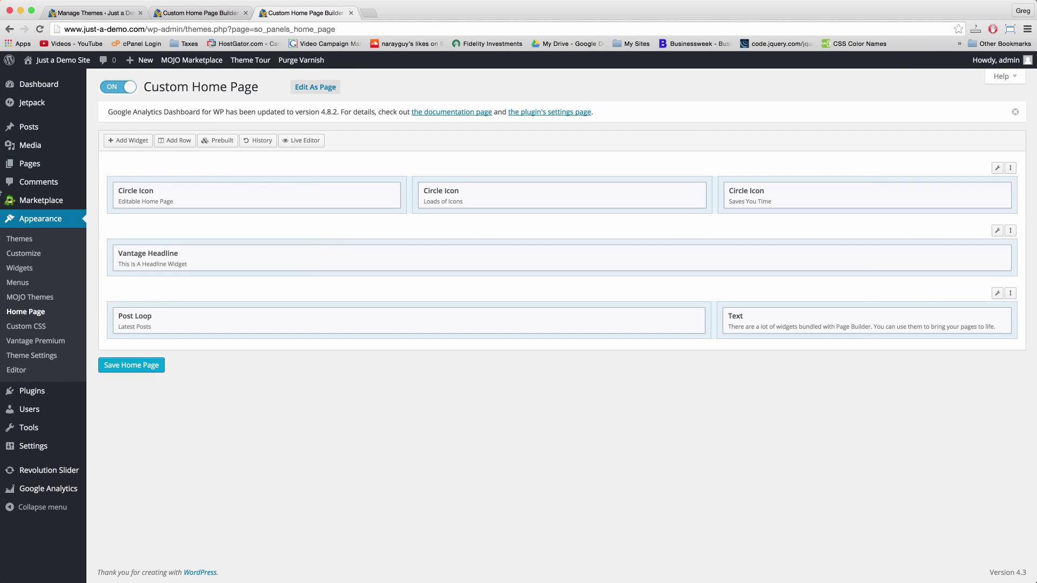
Step: Insert a single-column row with a SiteOrigin Image widget showing the islands image
{"action": "left_click", "coordinate": [174, 140]}
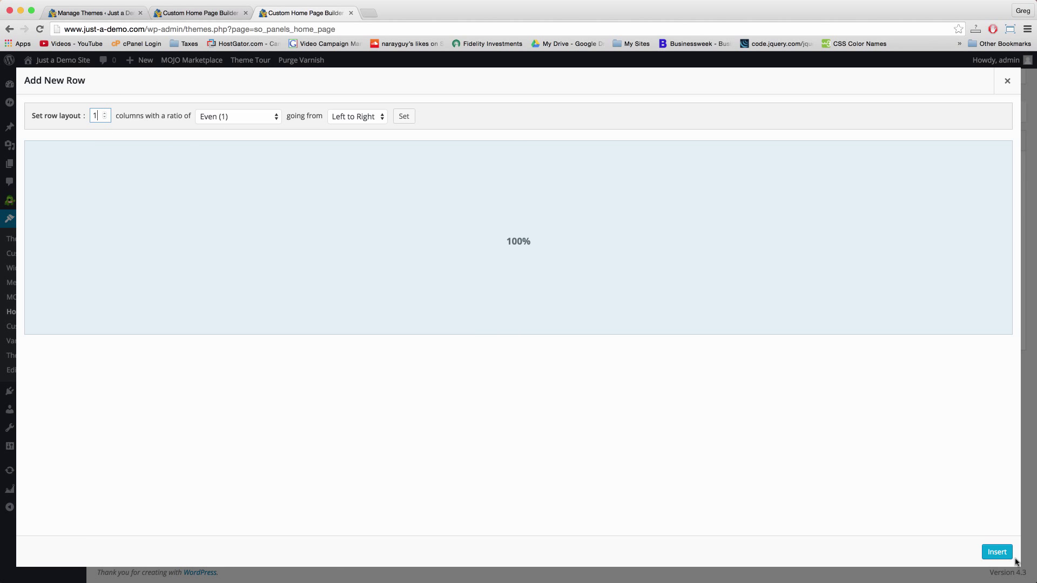
{"action": "left_click", "coordinate": [996, 552]}
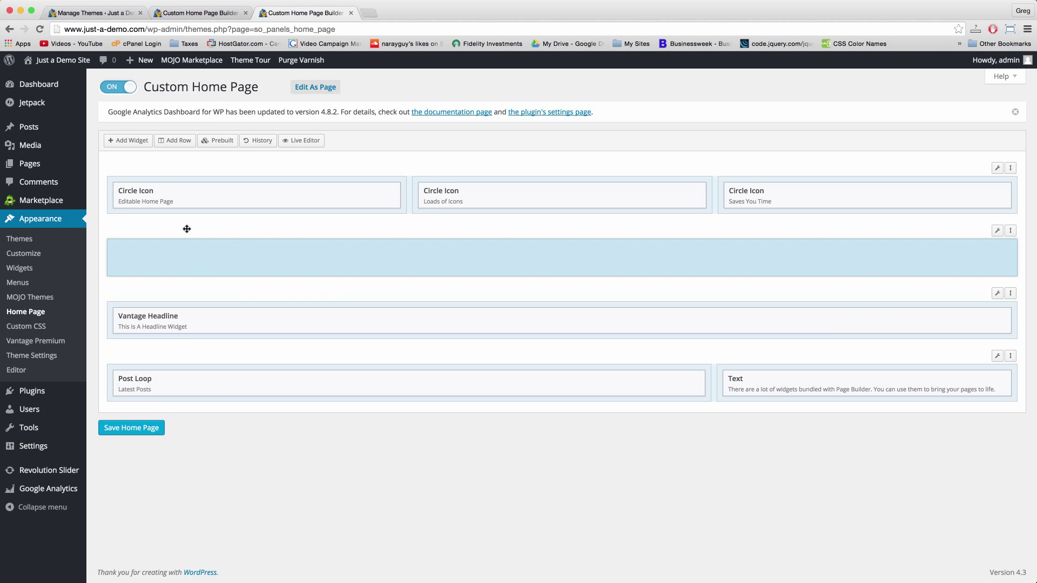
{"action": "left_click", "coordinate": [127, 140]}
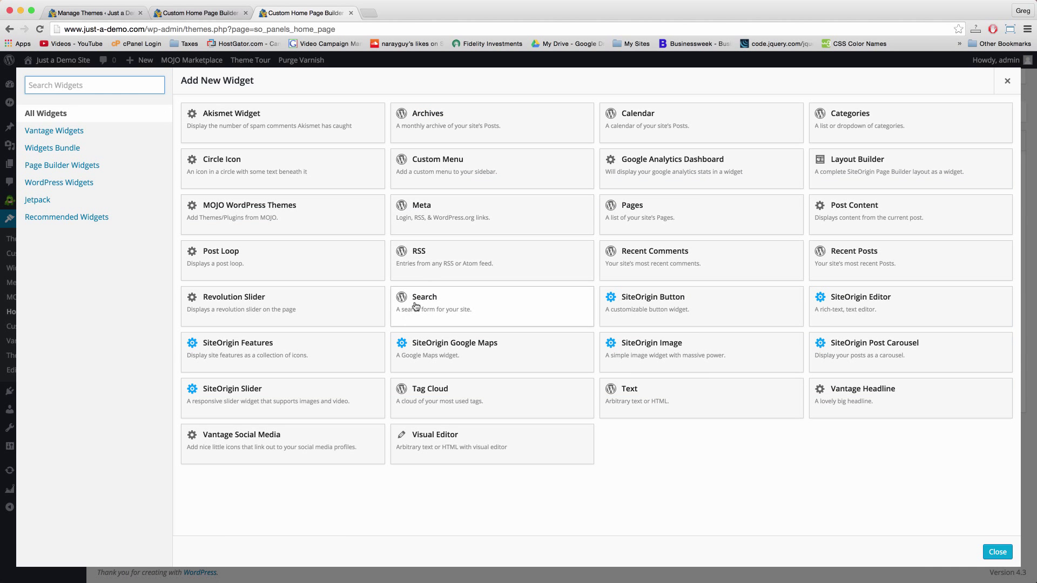
{"action": "mouse_move", "coordinate": [483, 367]}
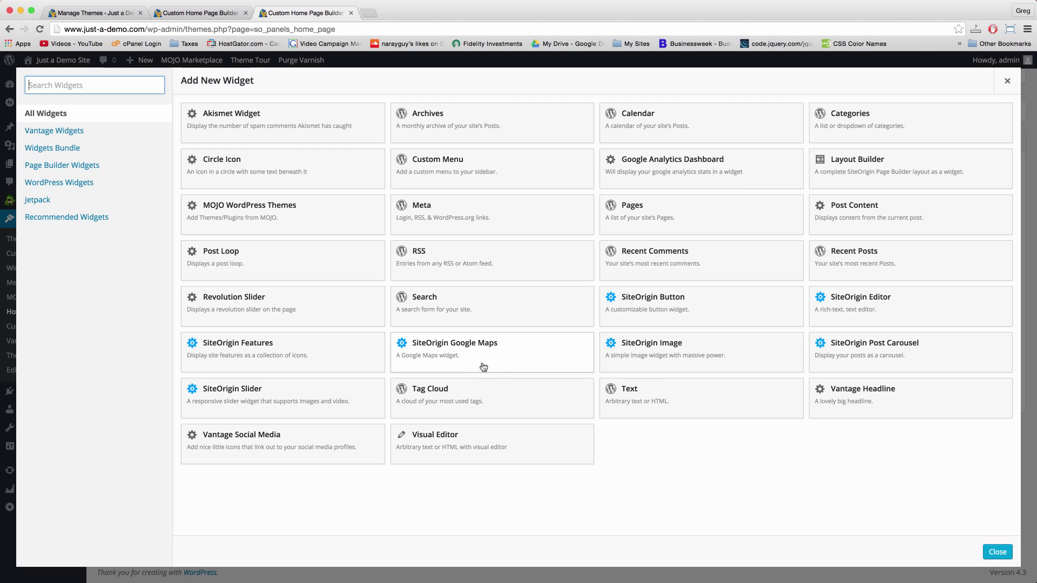
{"action": "left_click", "coordinate": [996, 551]}
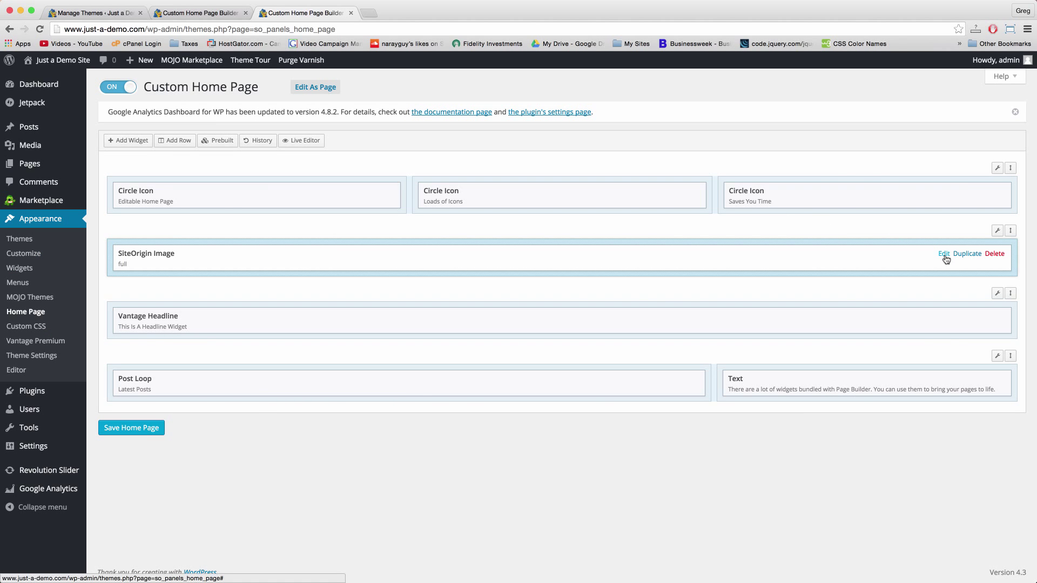
{"action": "left_click", "coordinate": [943, 254]}
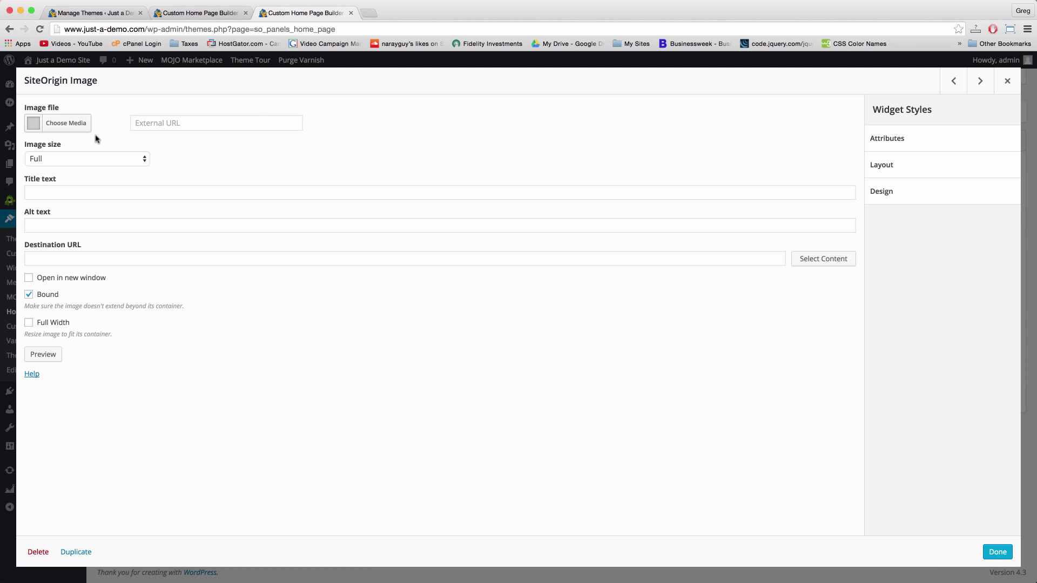
{"action": "left_click", "coordinate": [64, 123]}
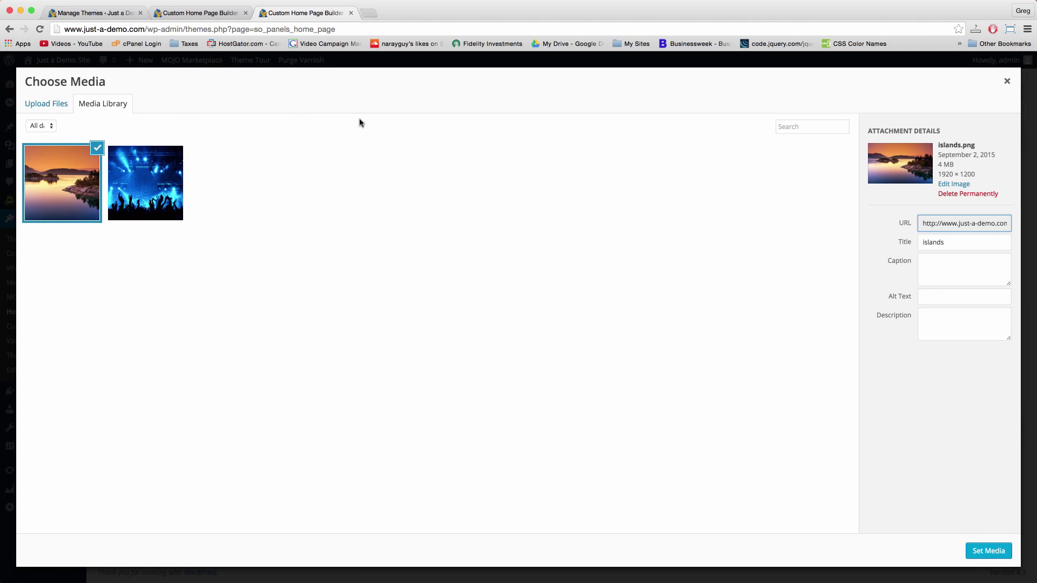
{"action": "left_click", "coordinate": [988, 551]}
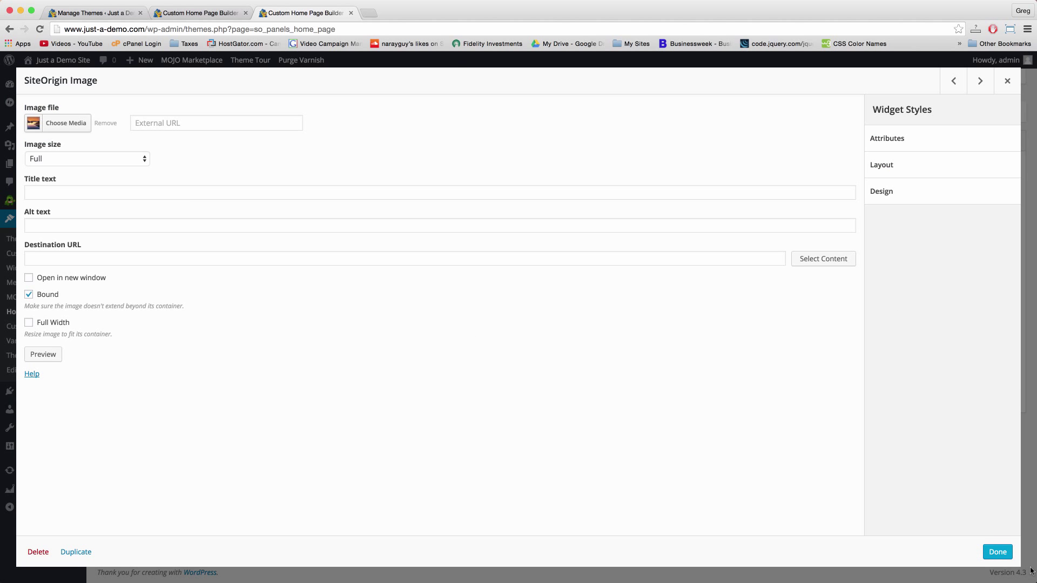
{"action": "left_click", "coordinate": [996, 551]}
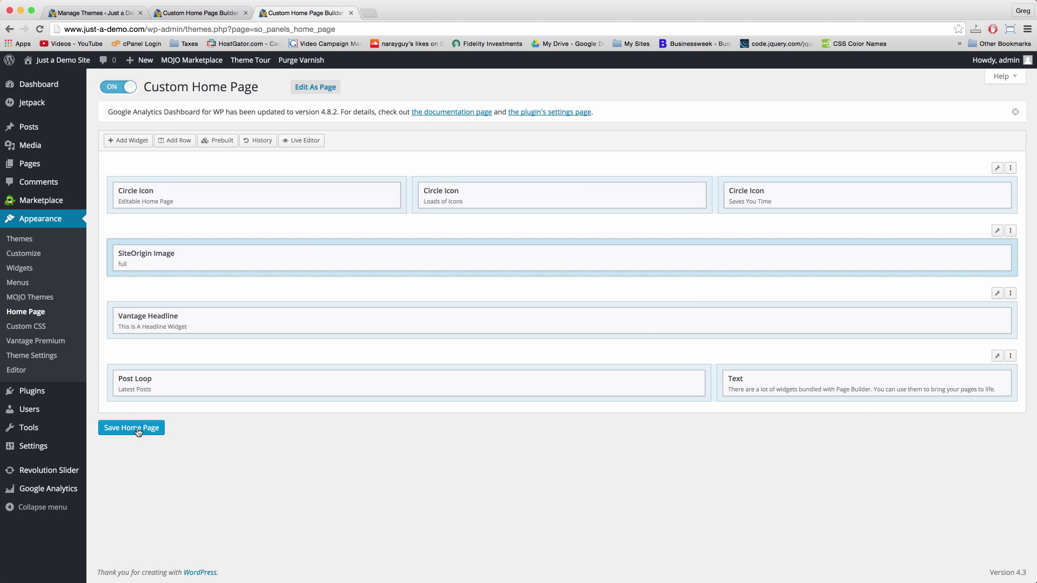
Step: Save the Home Page and scroll the live site to the islands image
{"action": "left_click", "coordinate": [130, 427]}
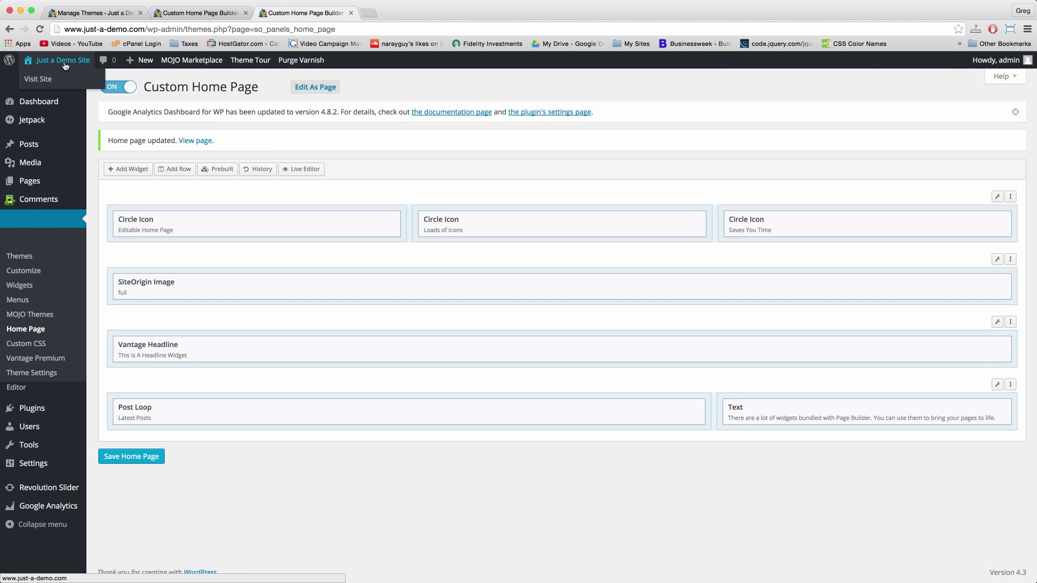
{"action": "left_click", "coordinate": [38, 79]}
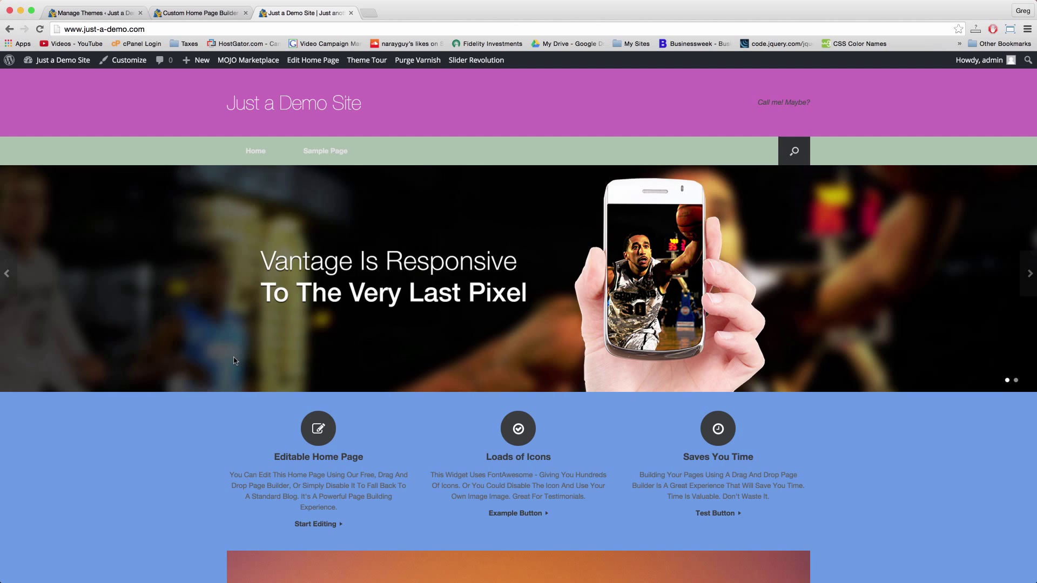
{"action": "scroll", "scroll_direction": "down", "scroll_amount": 3}
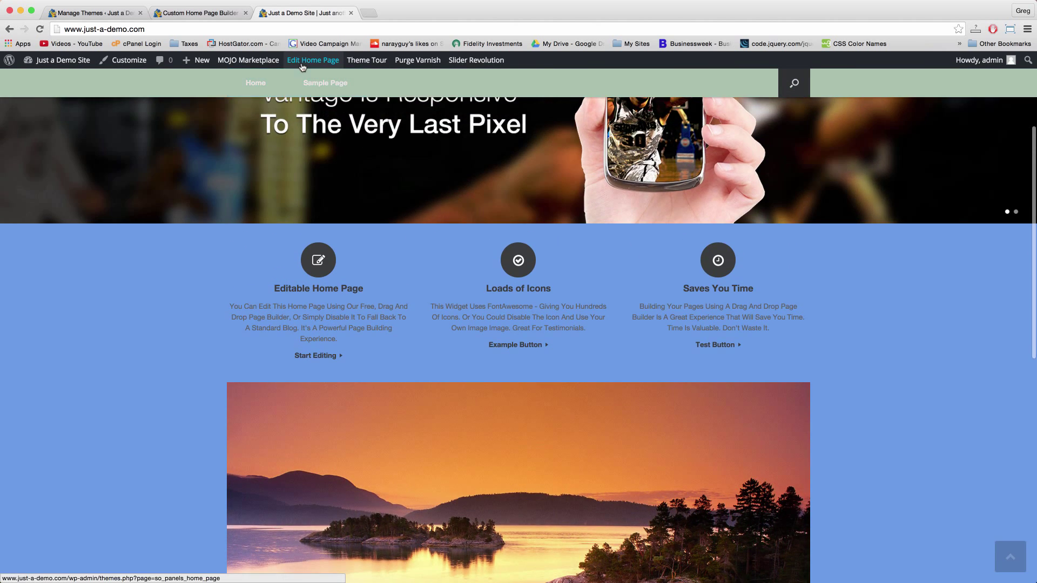
{"action": "scroll", "scroll_direction": "down", "scroll_amount": 3}
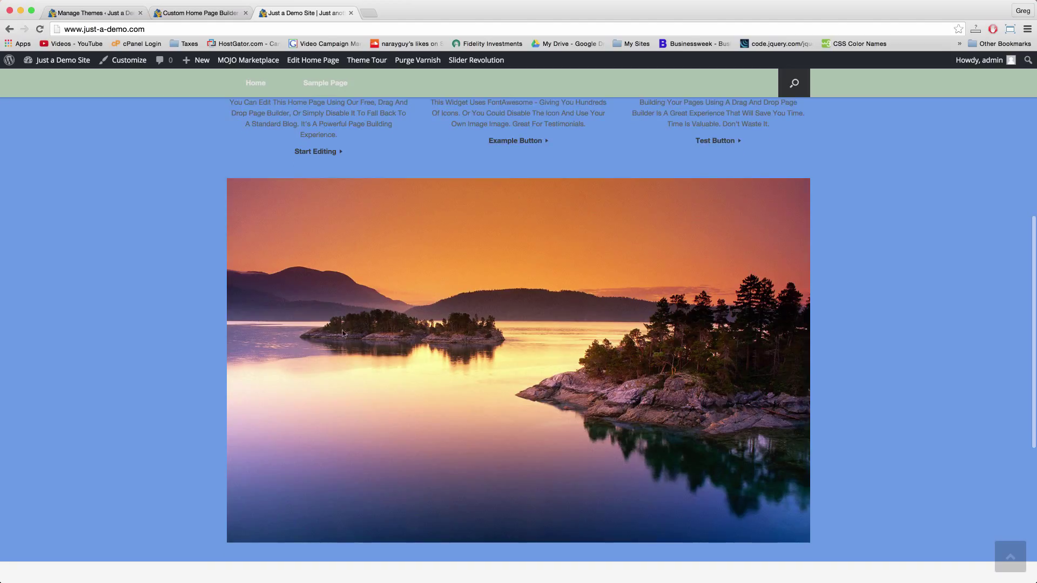
{"action": "mouse_move", "coordinate": [312, 59]}
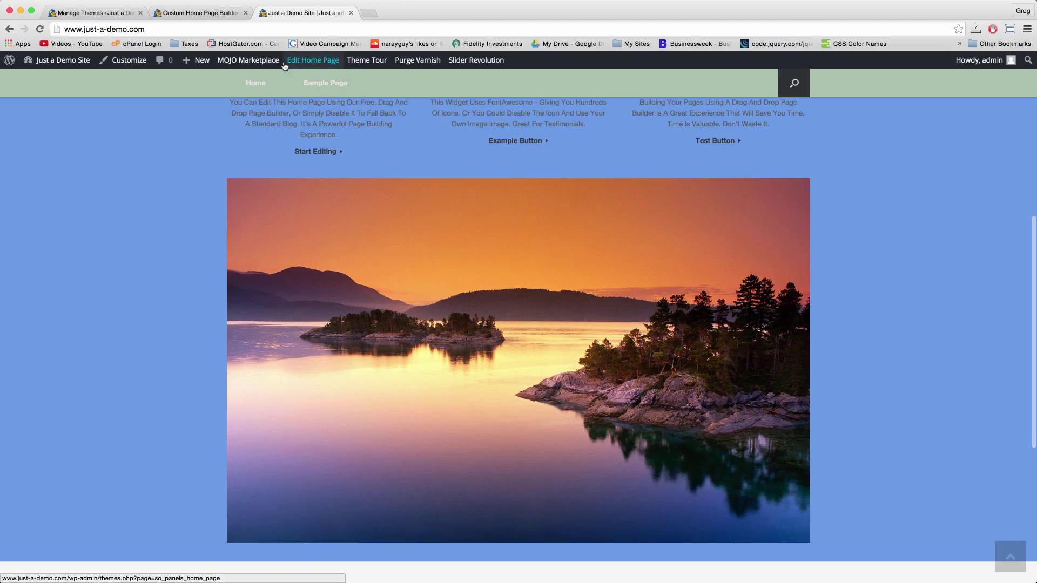
Step: Set the islands image row's Row Layout to Full Width Stretched and save the row
{"action": "left_click", "coordinate": [313, 60]}
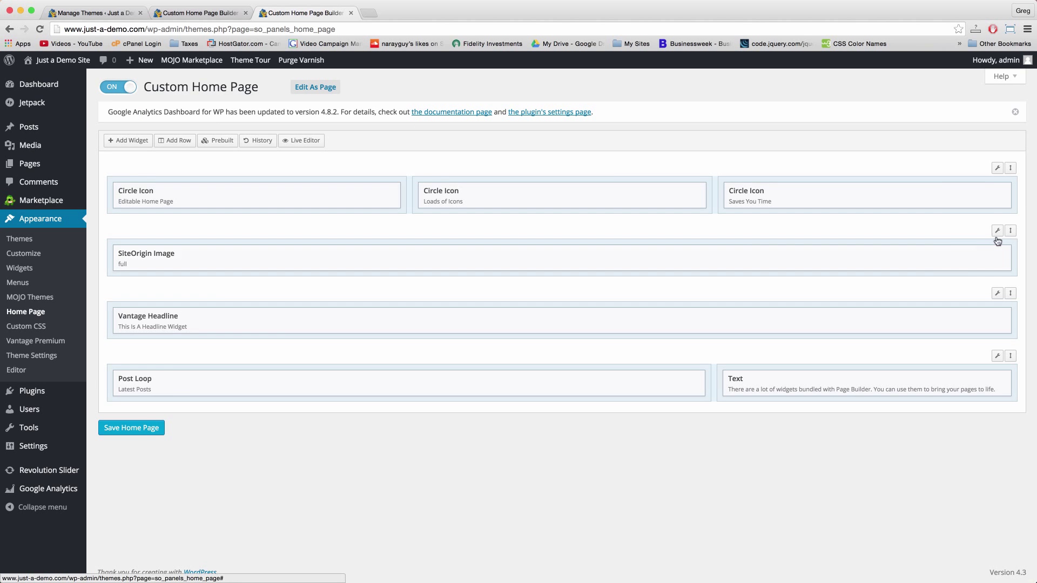
{"action": "left_click", "coordinate": [996, 231]}
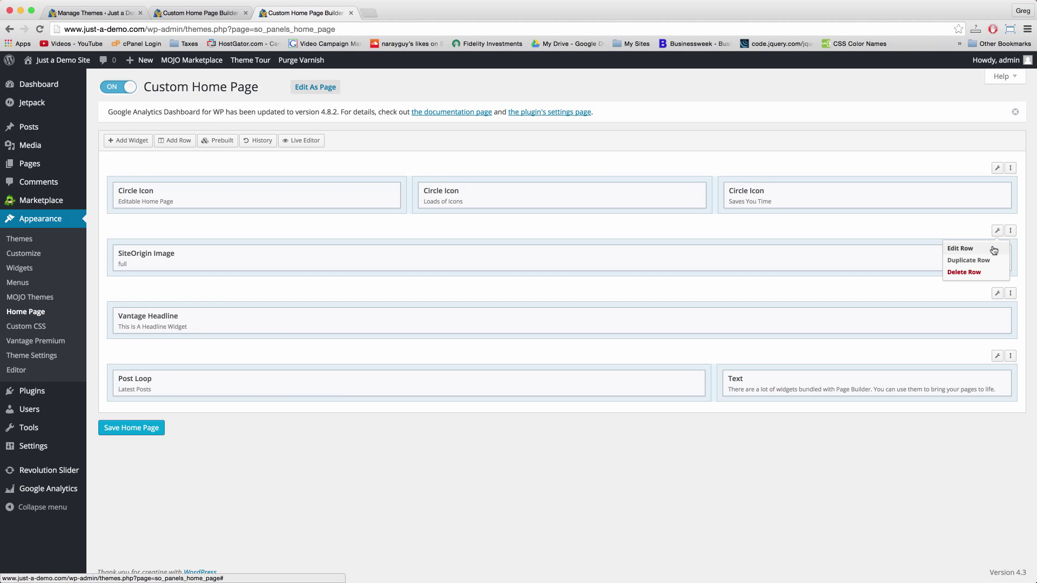
{"action": "left_click", "coordinate": [959, 248]}
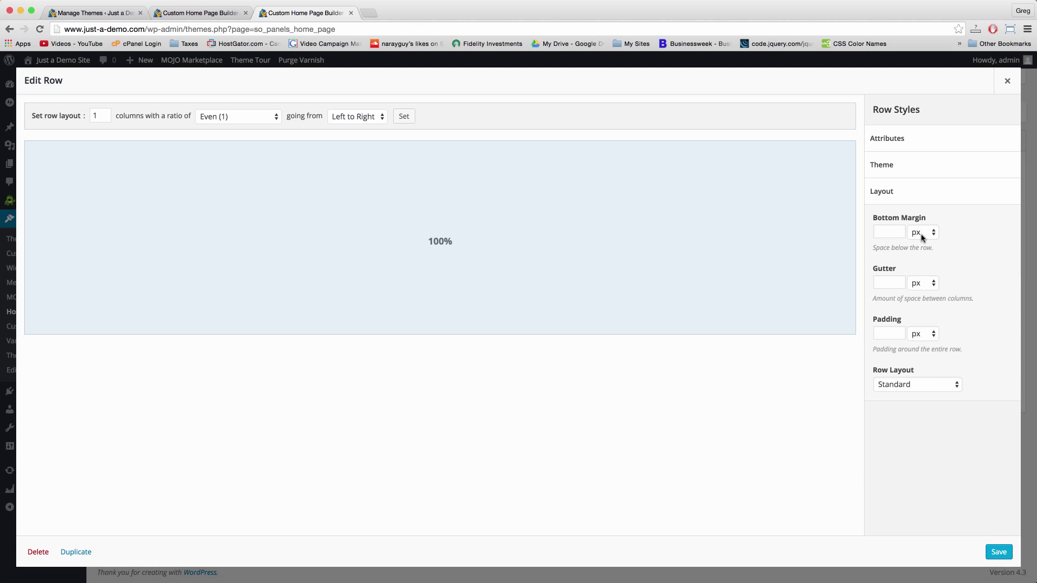
{"action": "left_click", "coordinate": [915, 383]}
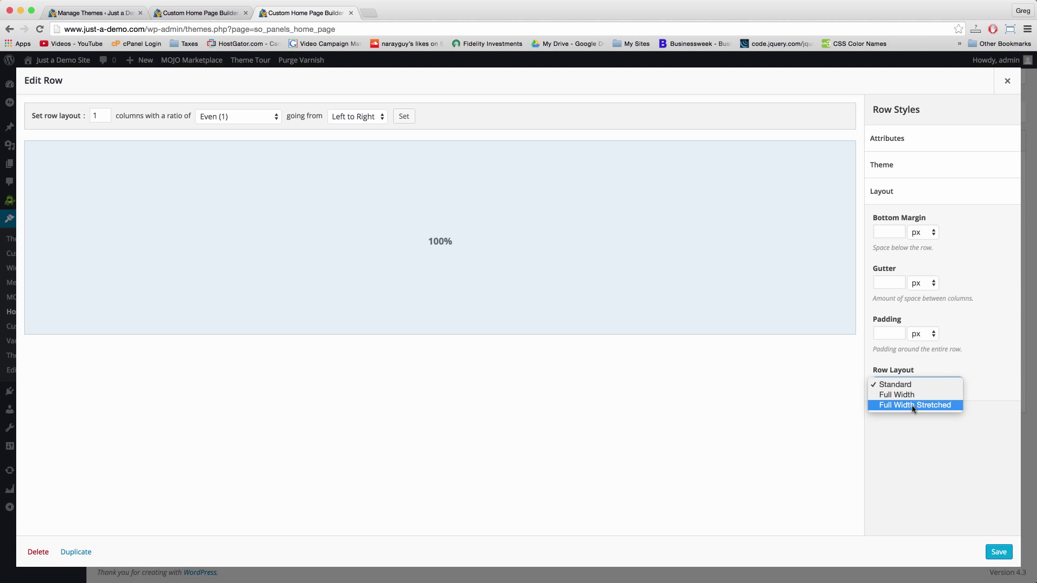
{"action": "left_click", "coordinate": [914, 405]}
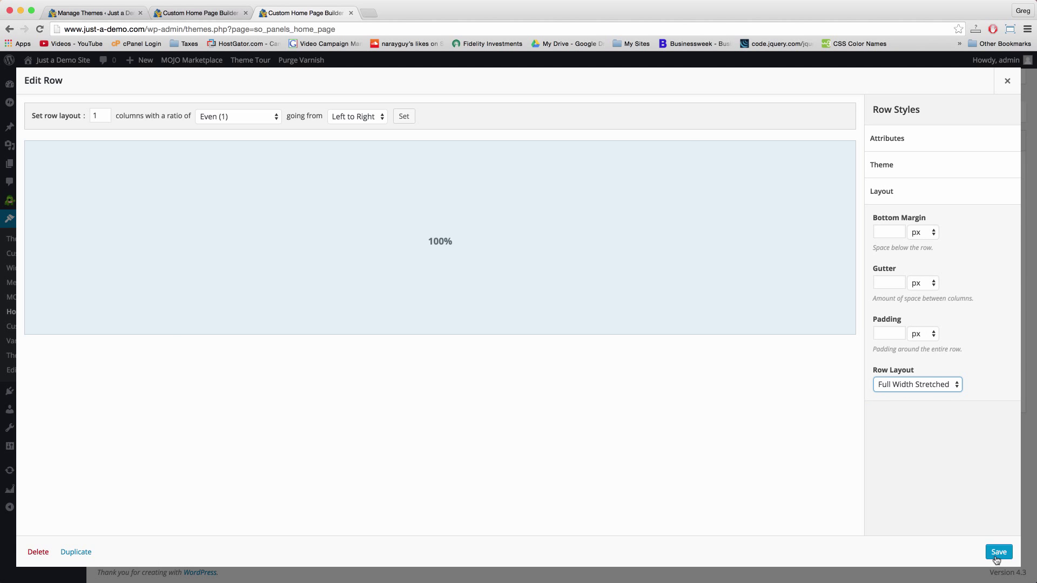
{"action": "left_click", "coordinate": [998, 552]}
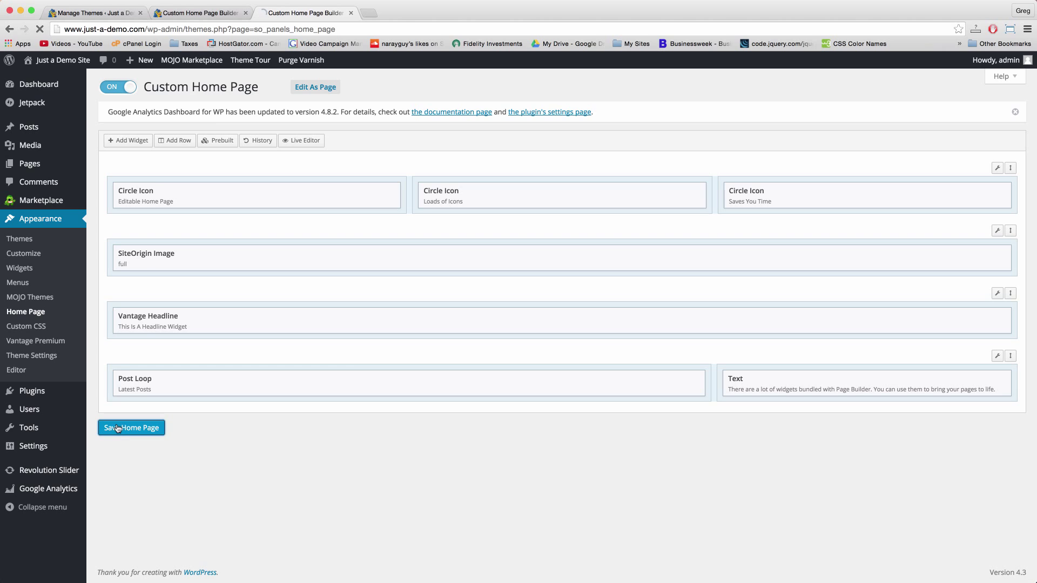
Step: Save the Home Page layout with the stretched image row
{"action": "left_click", "coordinate": [130, 427]}
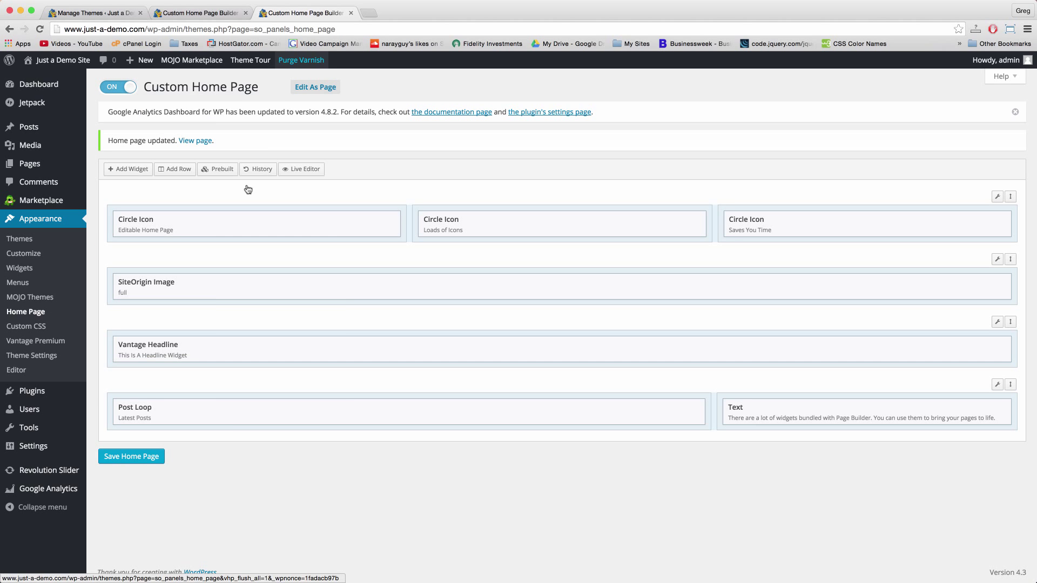
{"action": "mouse_move", "coordinate": [250, 59]}
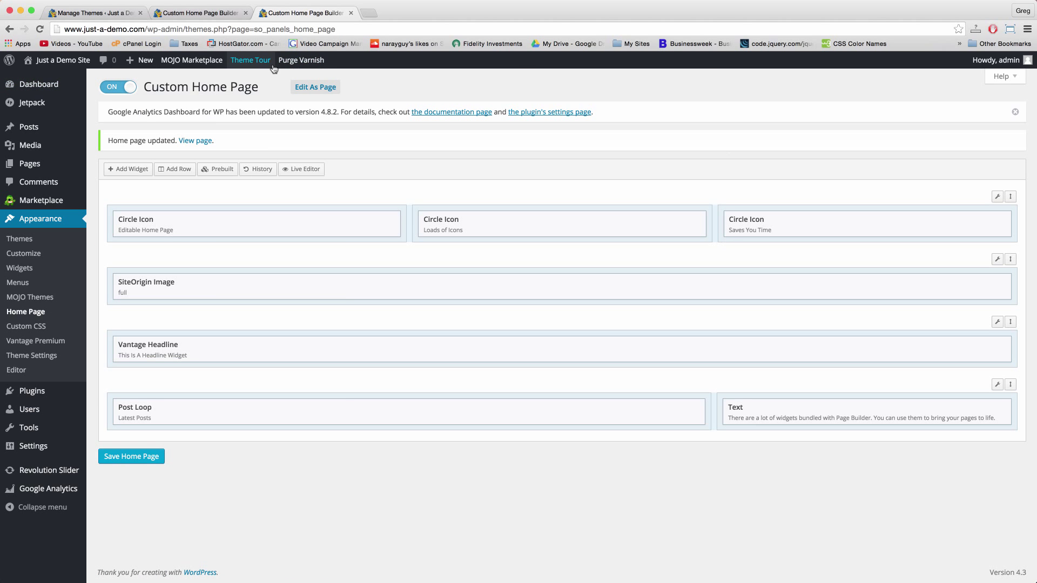
{"action": "mouse_move", "coordinate": [141, 111]}
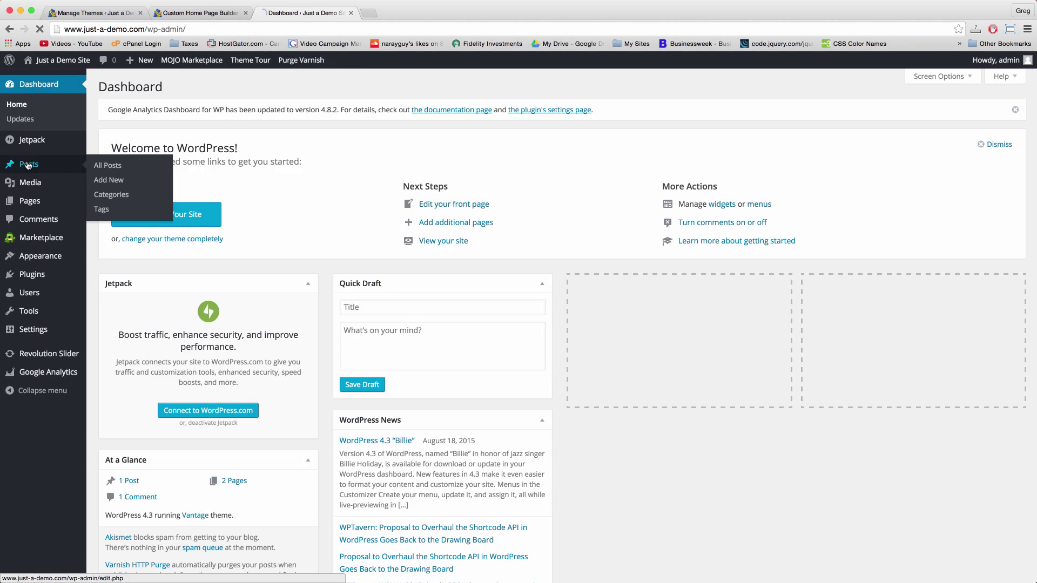
Step: View the Hello world! post live and check its sidebar search box
{"action": "left_click", "coordinate": [107, 165]}
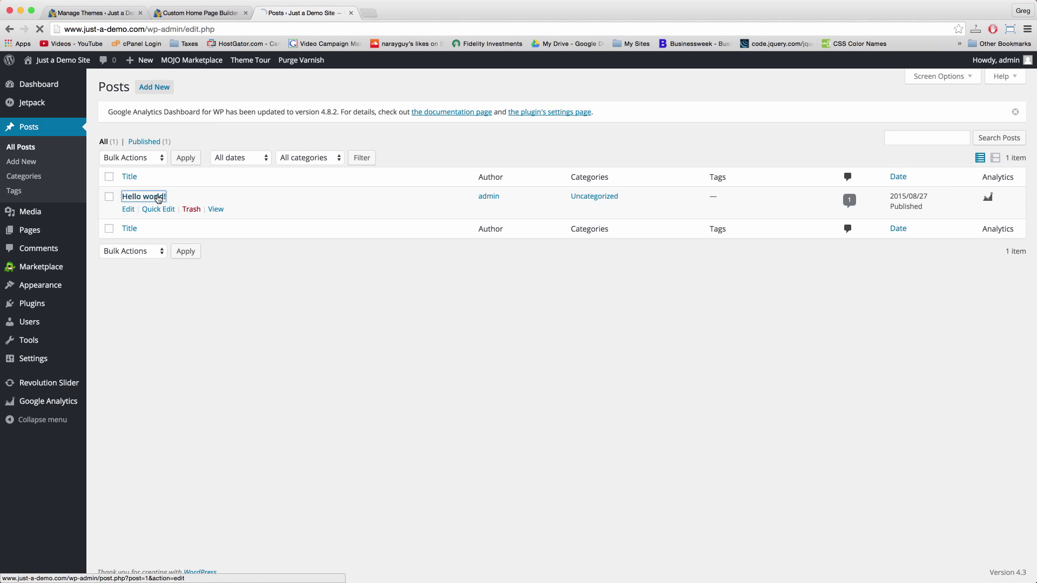
{"action": "left_click", "coordinate": [143, 196]}
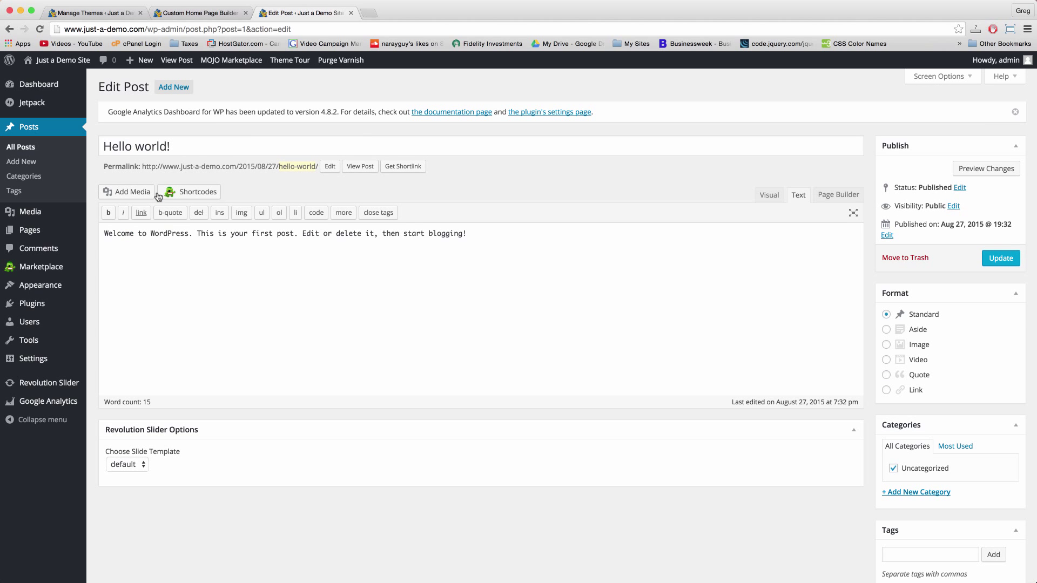
{"action": "left_click", "coordinate": [359, 166]}
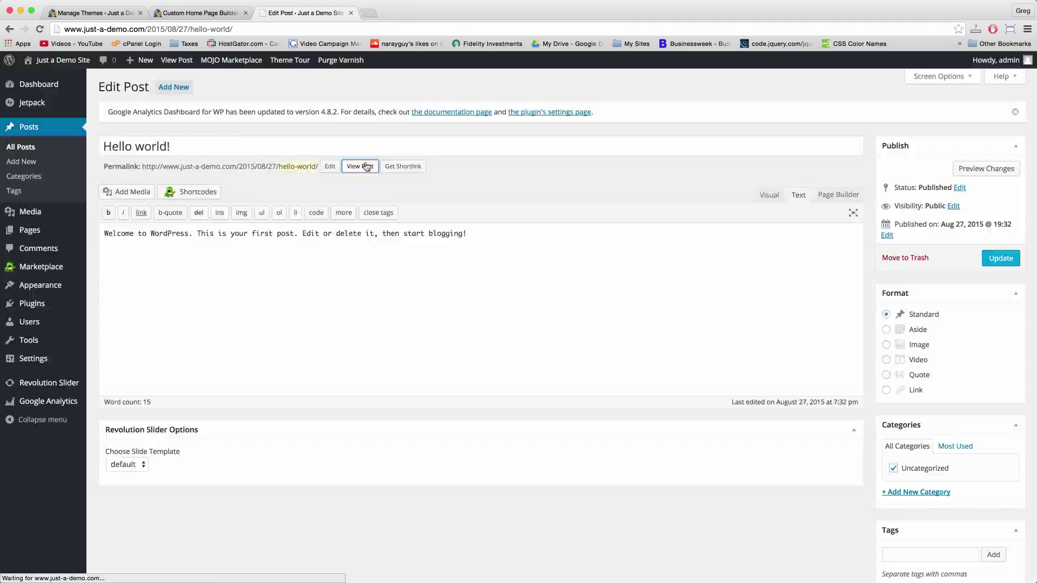
{"action": "left_click", "coordinate": [360, 166]}
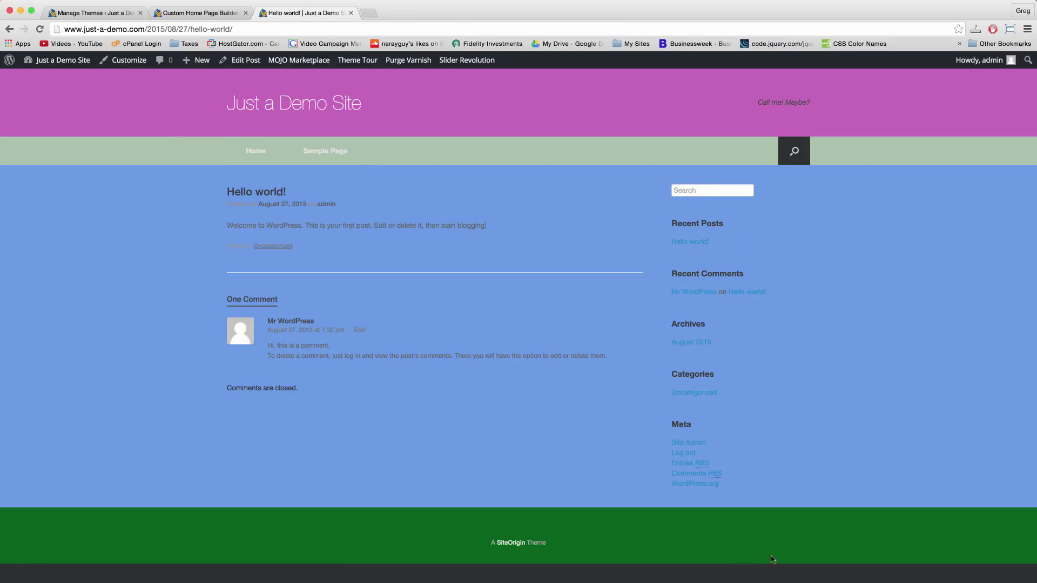
{"action": "left_click", "coordinate": [712, 190]}
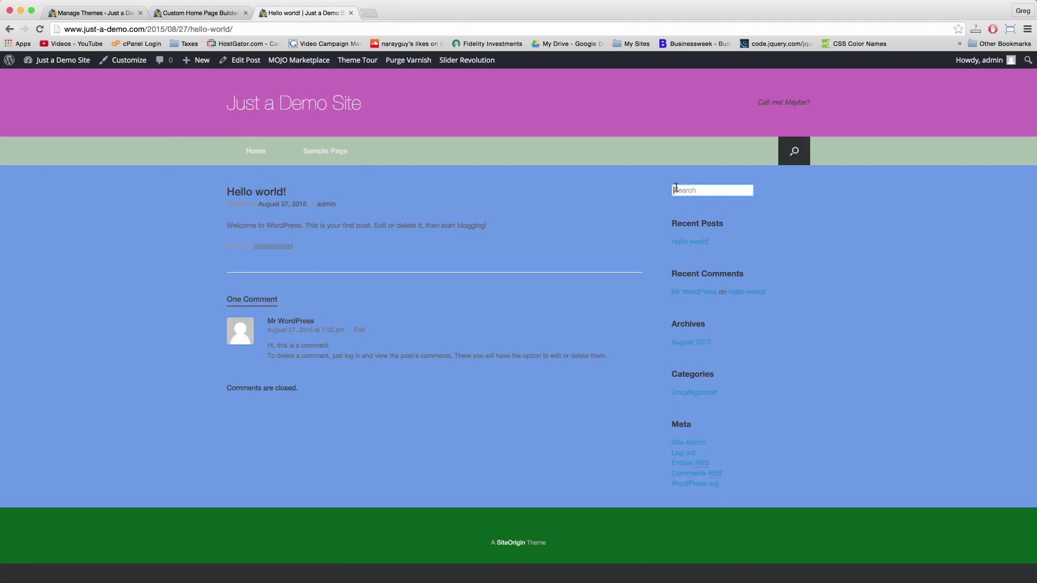
{"action": "mouse_move", "coordinate": [651, 272]}
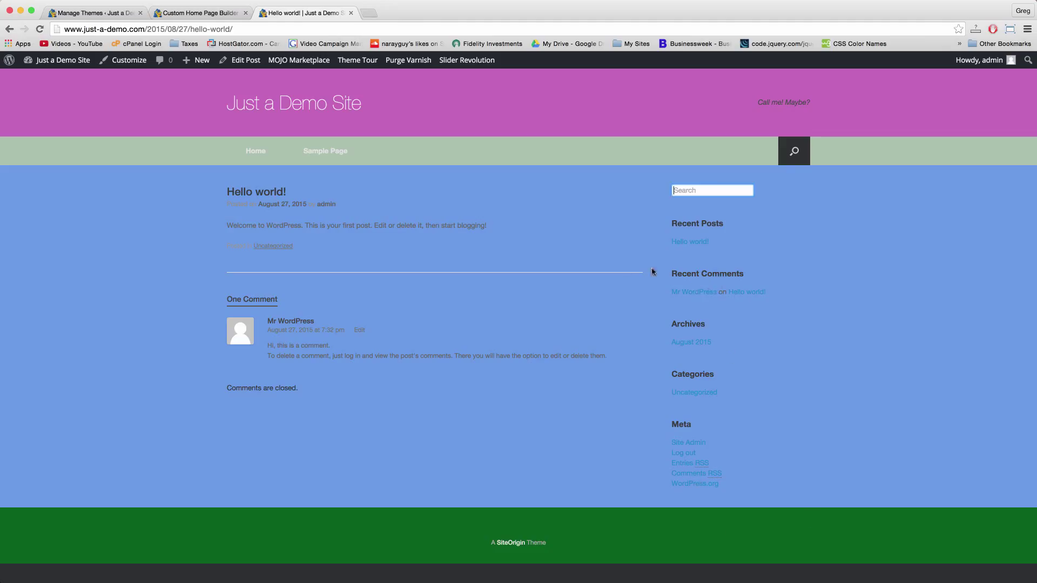